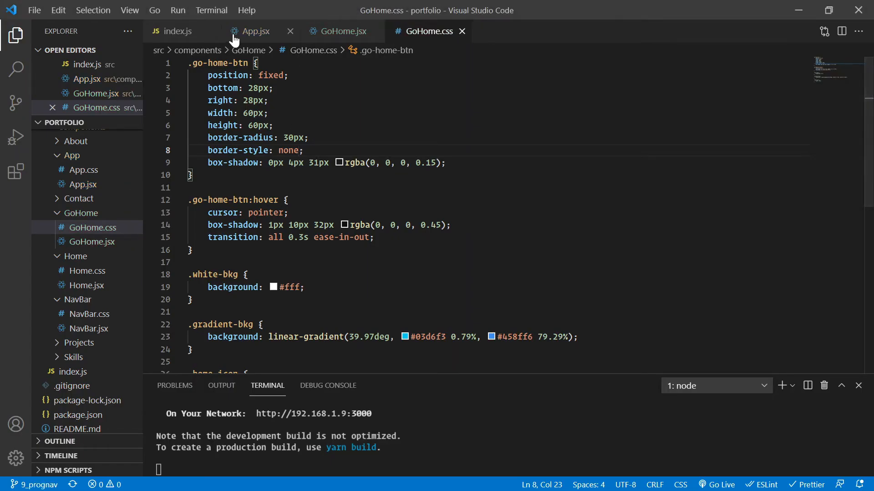
- Select the BrowserRouter import name in App.jsx for replacement
left_click(252, 31)
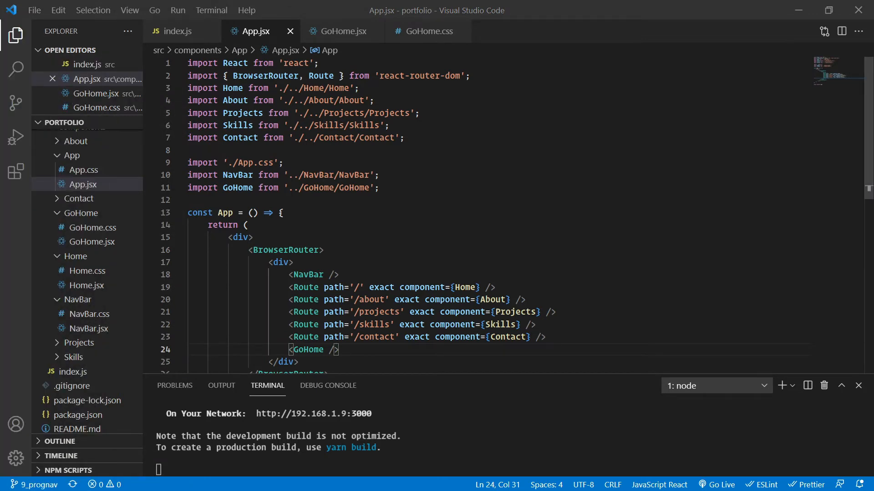
double_click(265, 75)
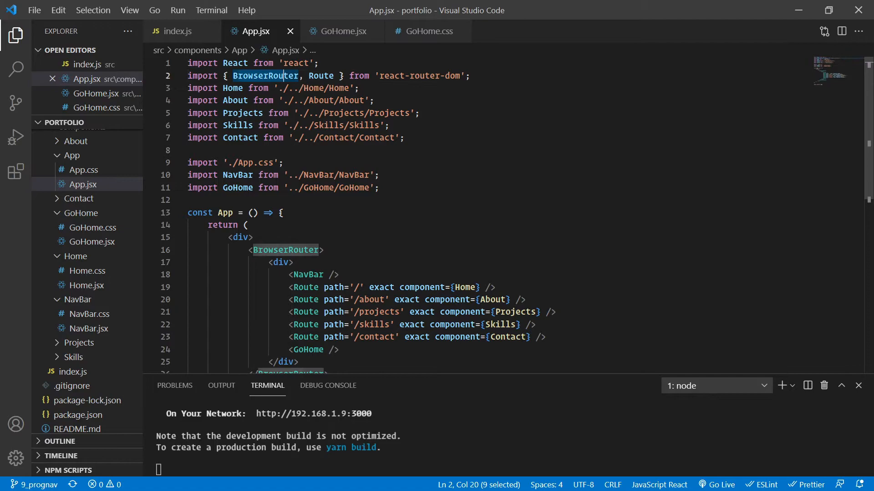
key("shift+right")
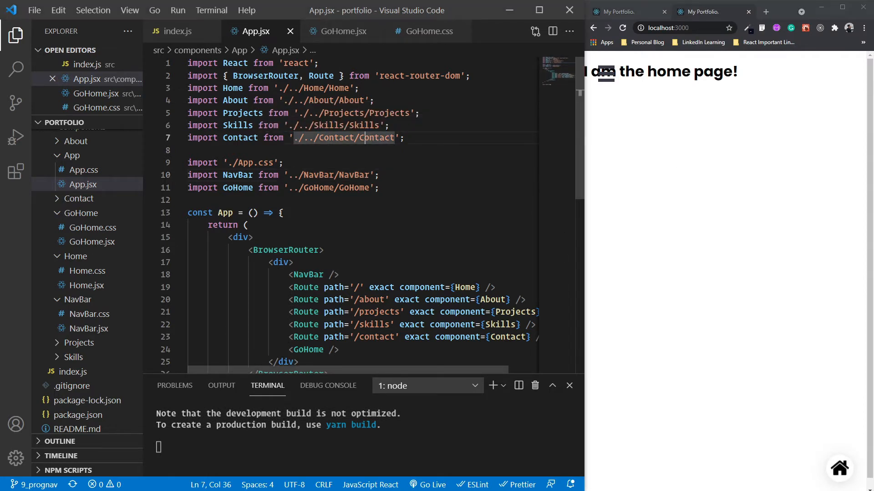
mouse_move(630, 105)
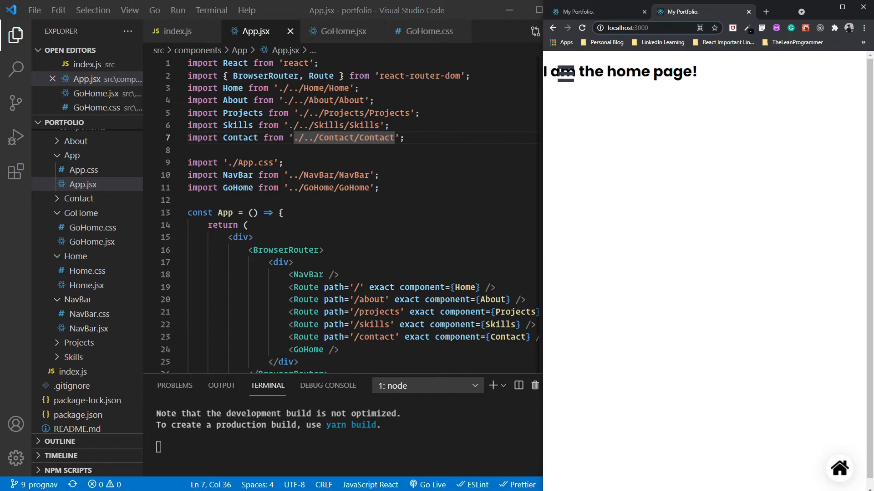
- Visit the portfolio's About page, then the Skills page at localhost:3000/skills
left_click(577, 125)
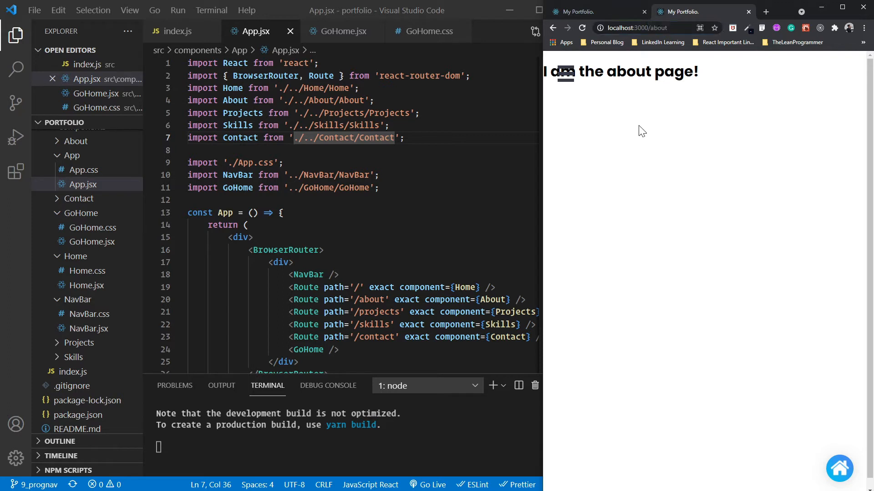
left_click(572, 179)
type("skills")
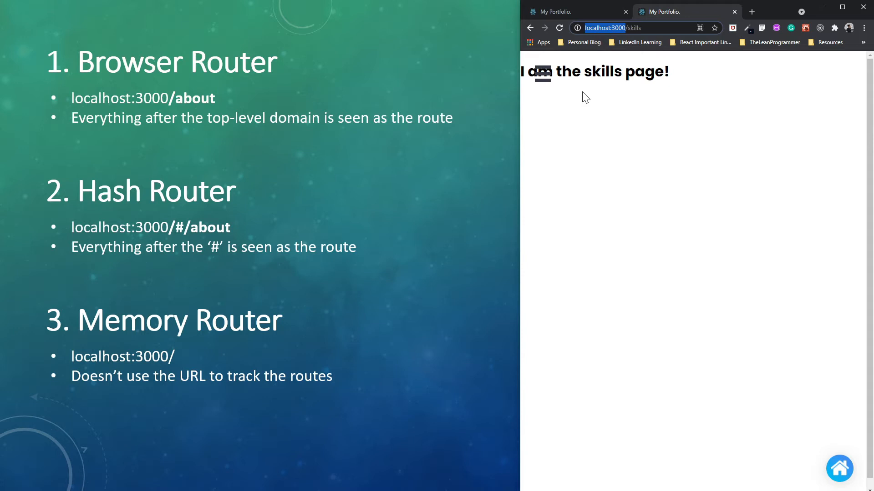
mouse_move(570, 59)
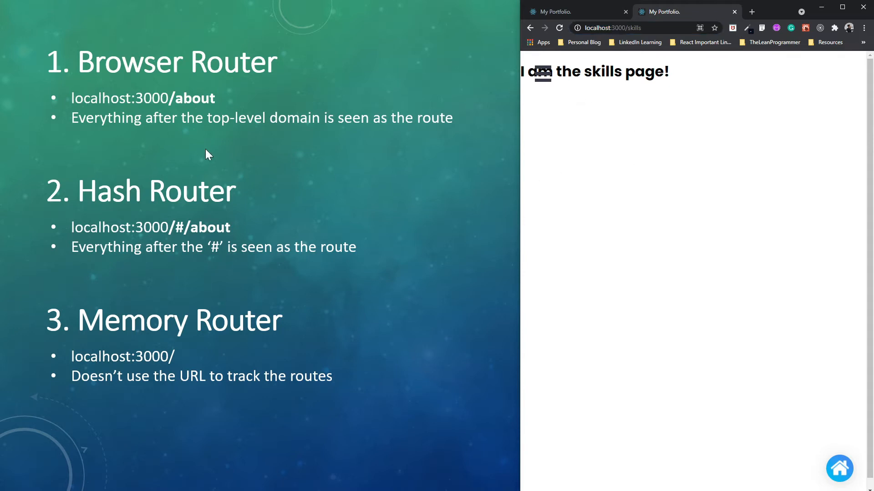
mouse_move(140, 214)
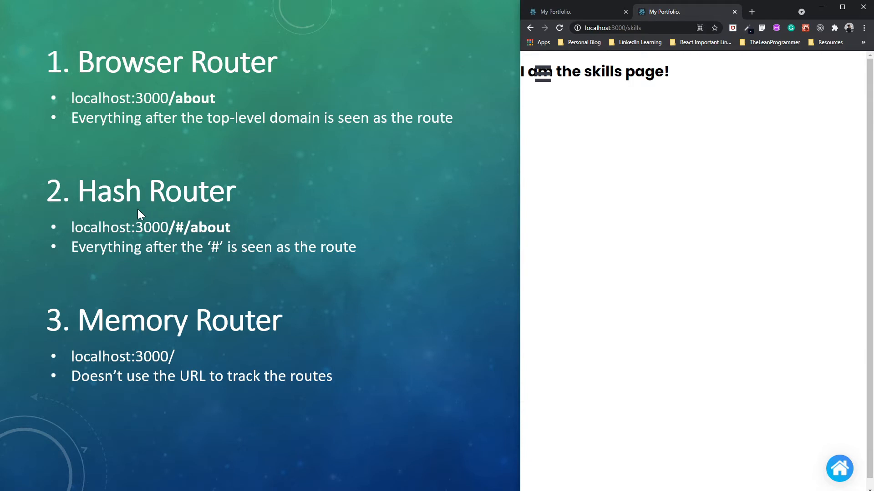
mouse_move(123, 248)
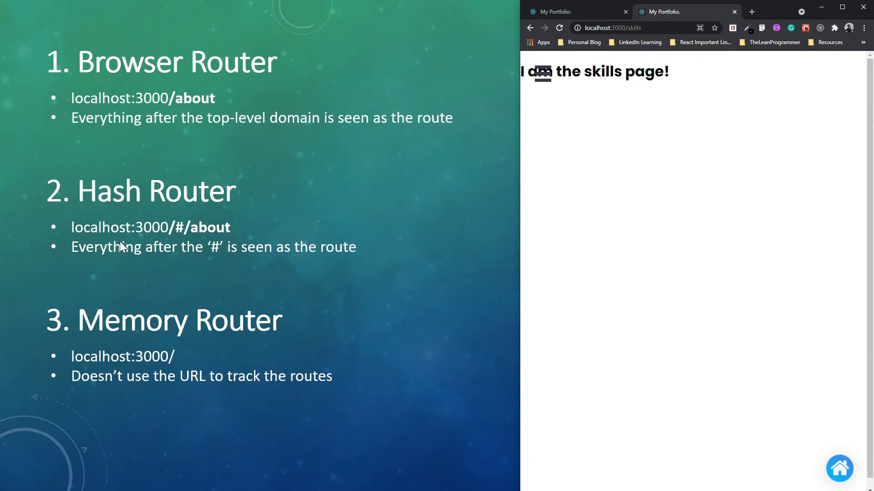
mouse_move(233, 263)
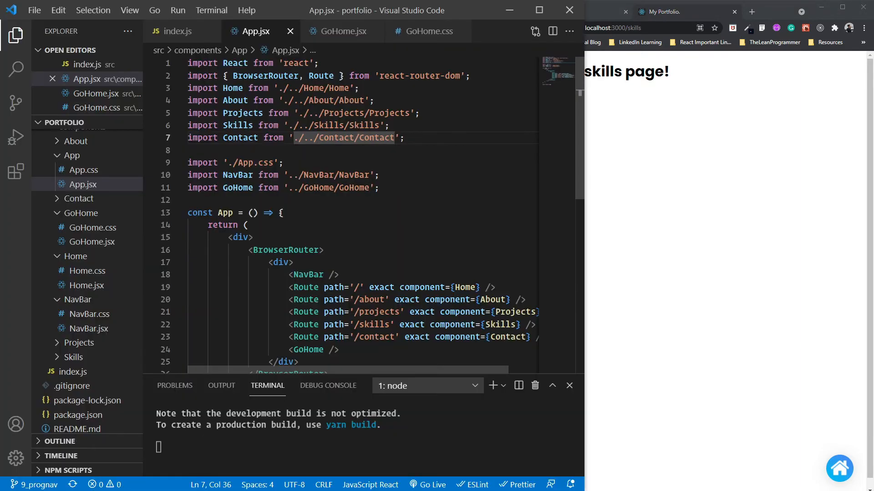
- Start renaming the import to HashRouter and select the BrowserRouter JSX tag
type("Hash")
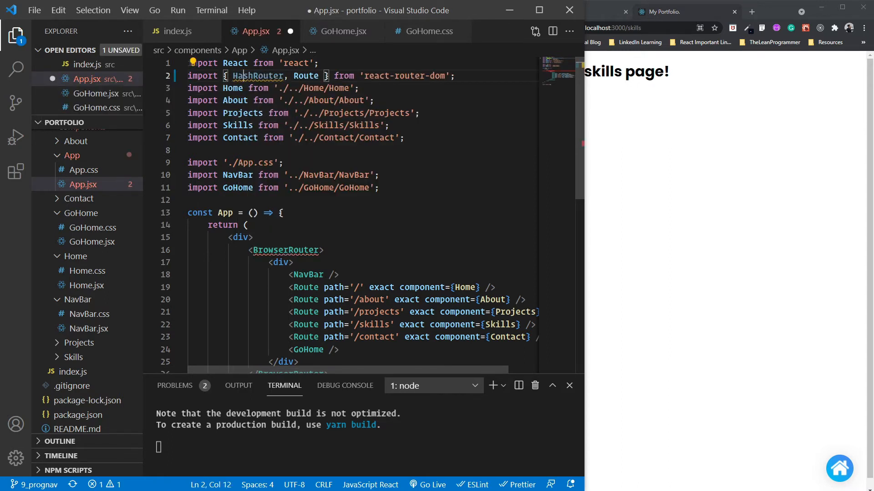
double_click(258, 76)
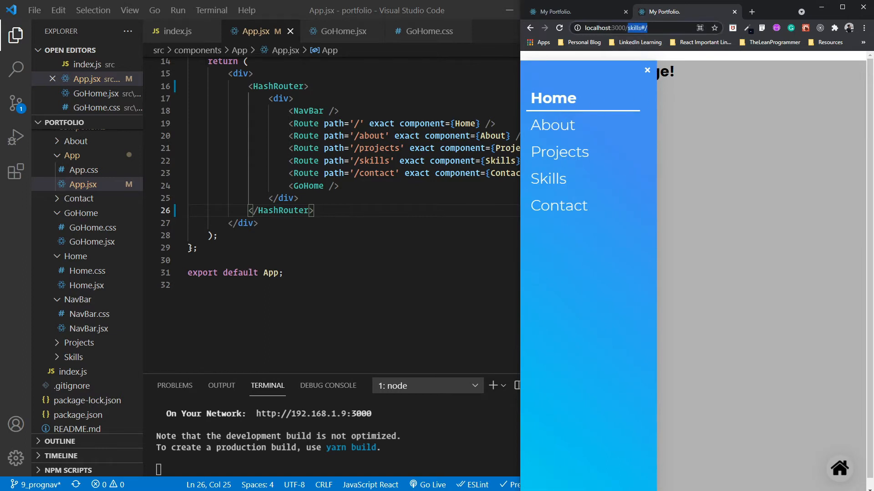
- Navigate the hash-routed portfolio to Home, About, Projects and #/contact via the menu
left_click(646, 69)
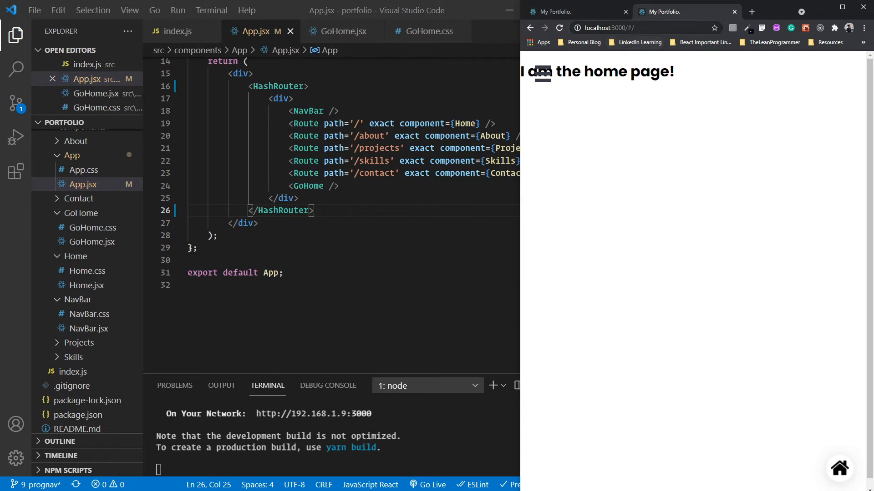
double_click(617, 28)
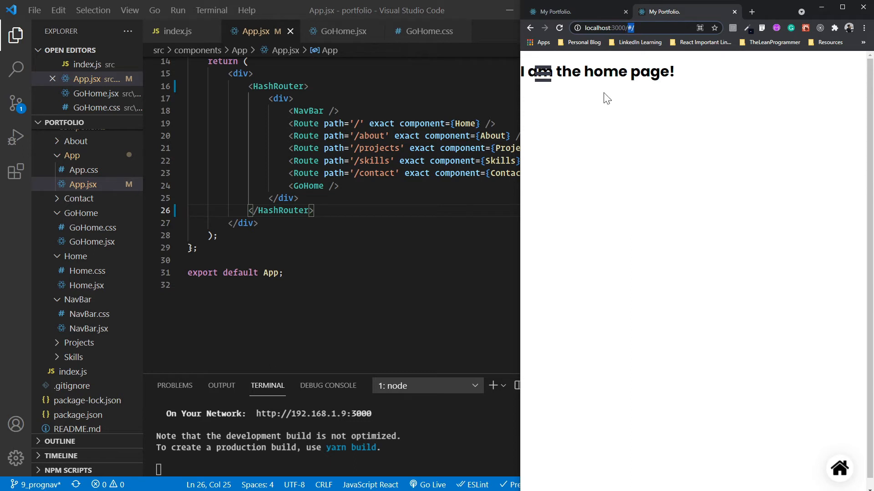
left_click(540, 72)
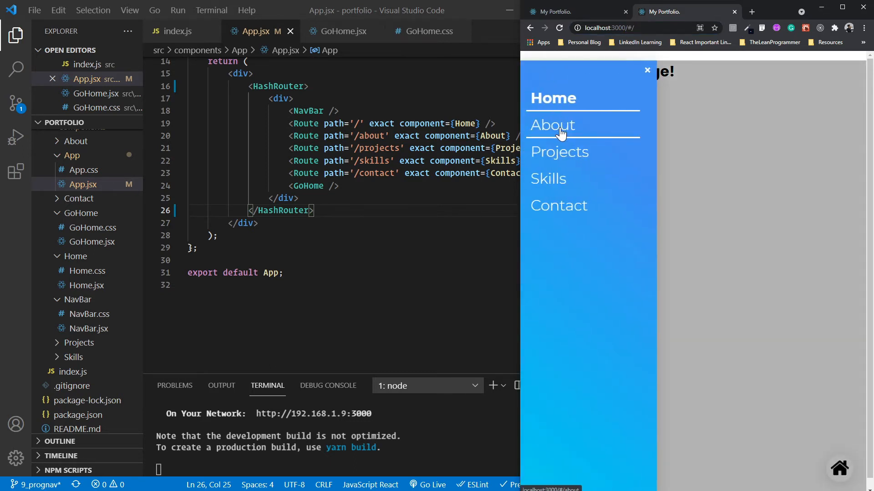
left_click(552, 124)
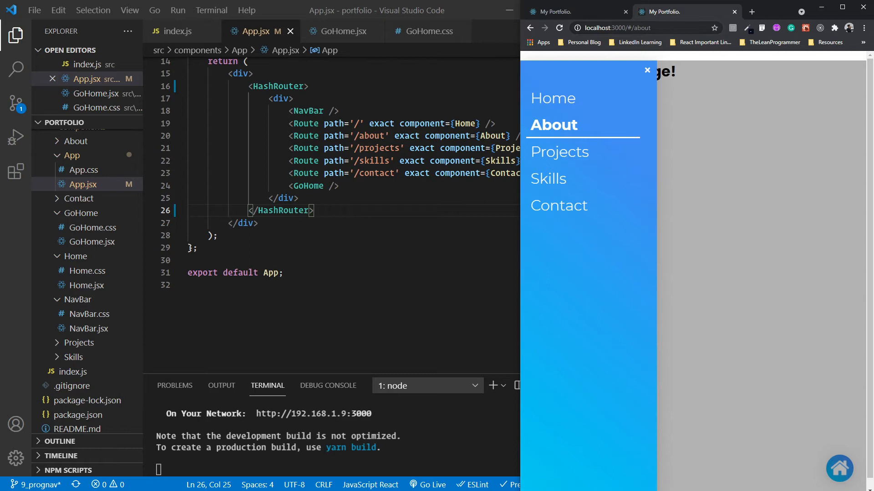
left_click(559, 152)
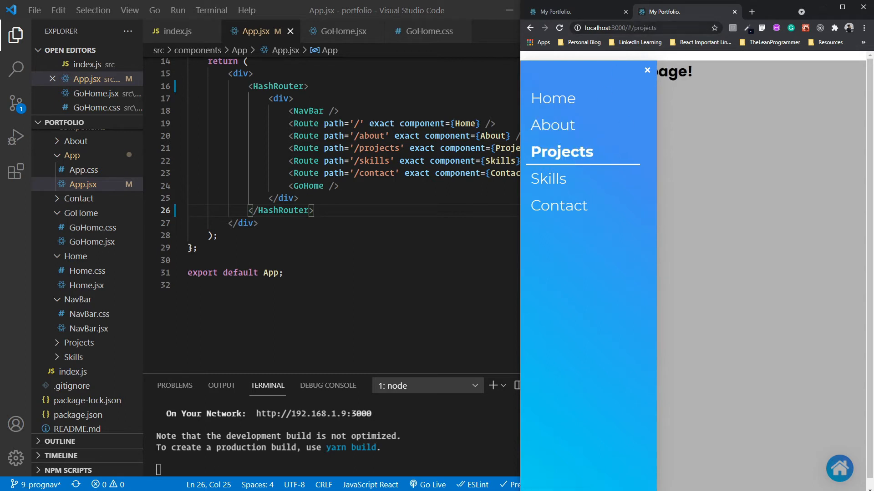
left_click(548, 178)
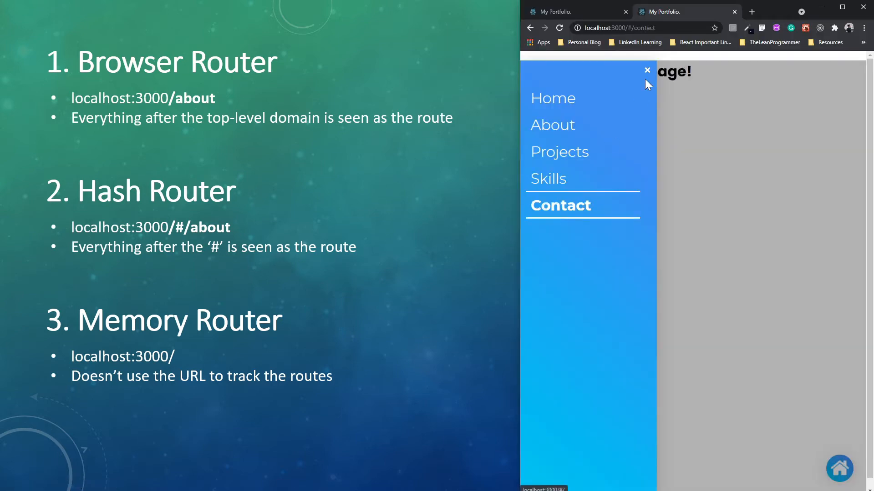
left_click(641, 28)
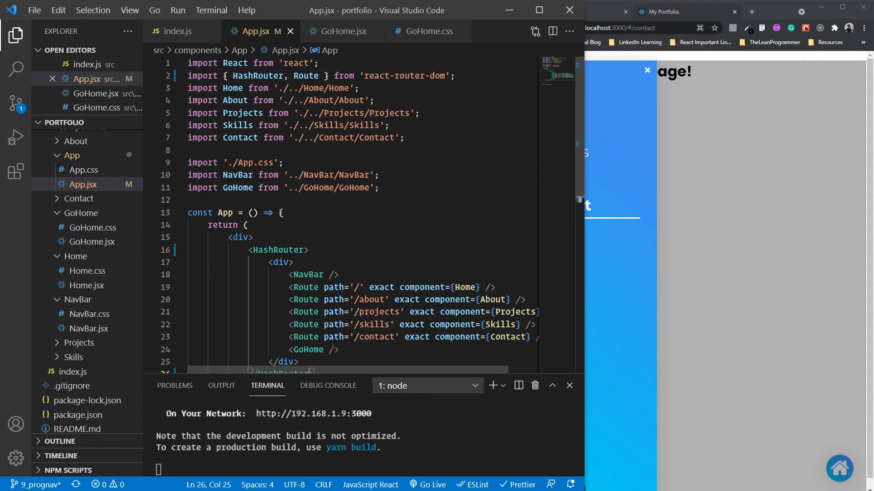
- Replace HashRouter with MemoryRouter in the import and JSX tags
double_click(278, 249)
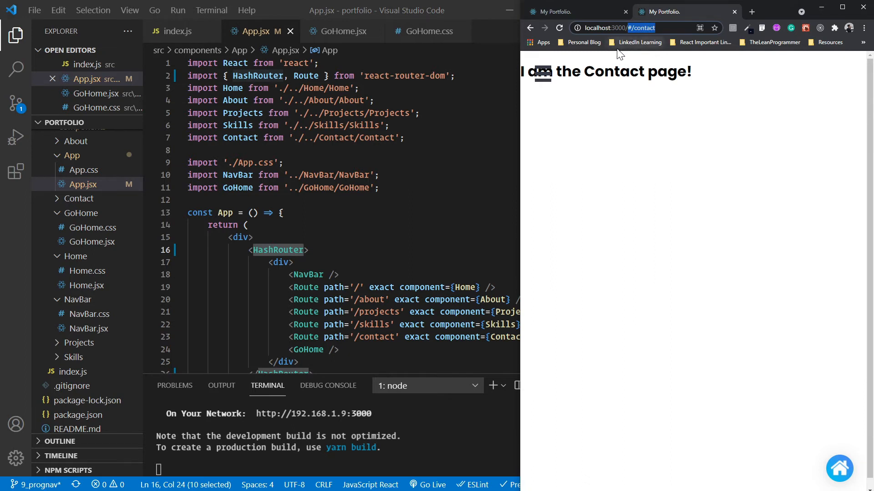
mouse_move(658, 111)
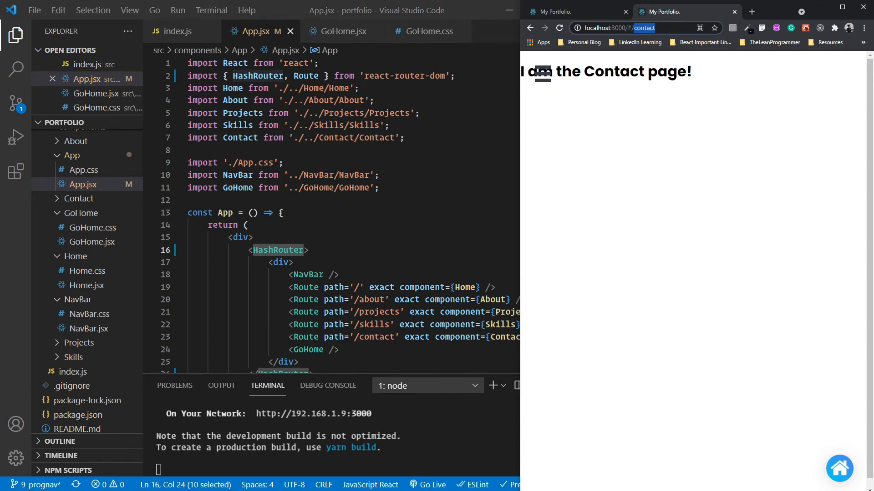
type("M")
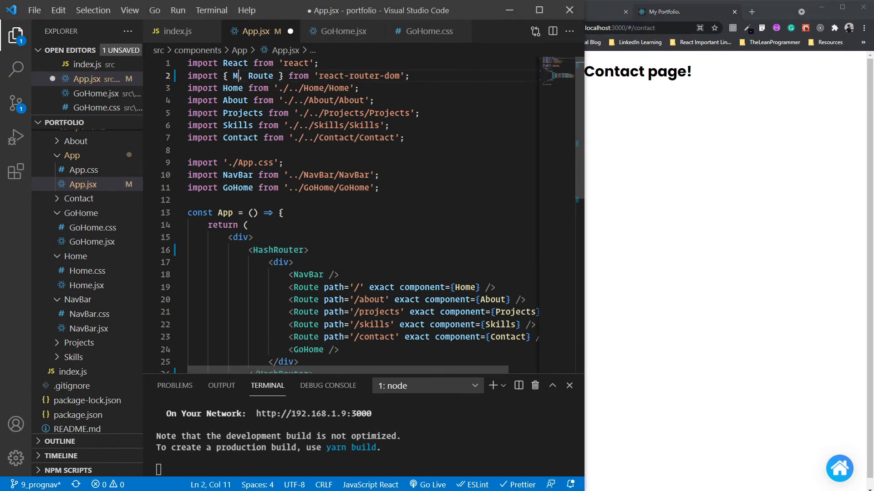
type("emoryRouter")
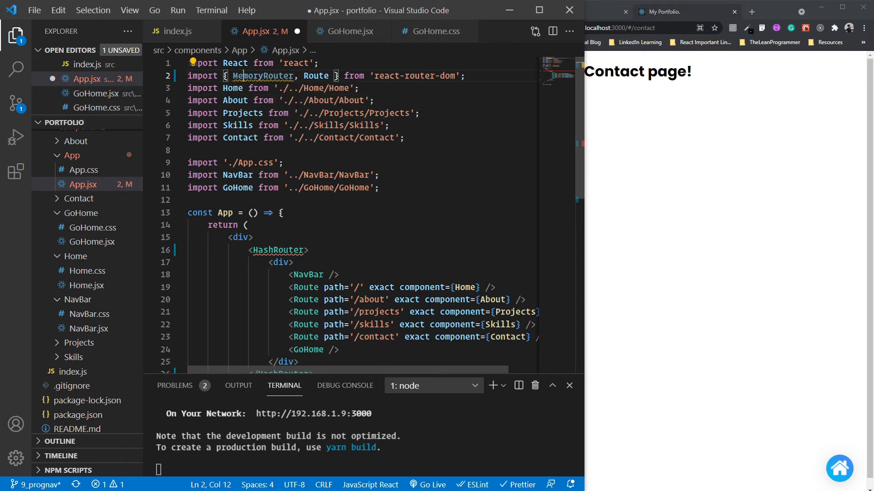
scroll("down", 3)
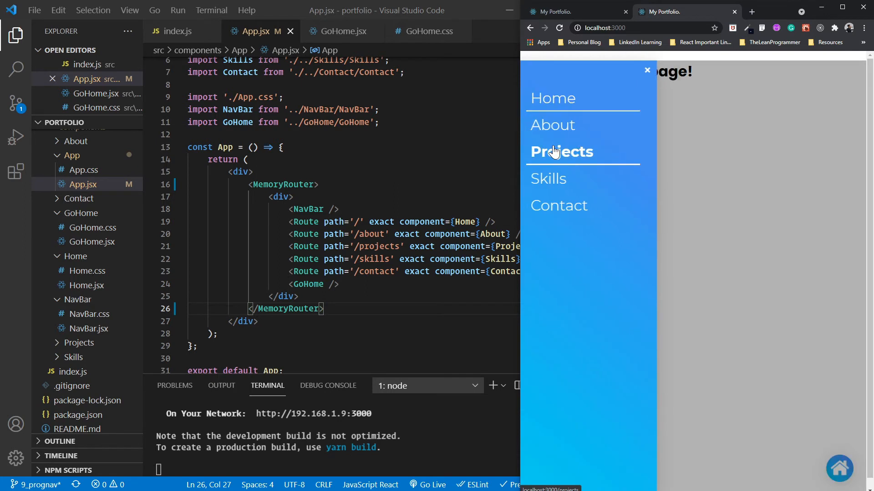
- Visit Projects with the URL staying localhost:3000, then switch to the live portfolio tab
left_click(561, 151)
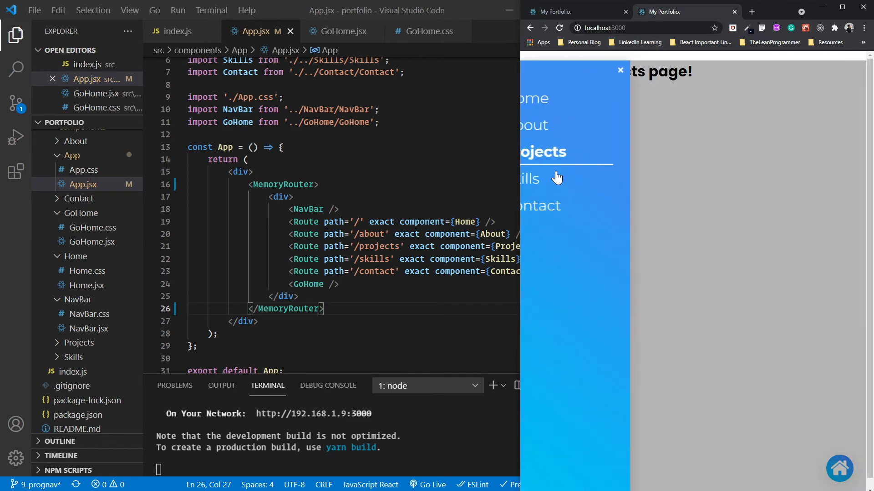
left_click(539, 206)
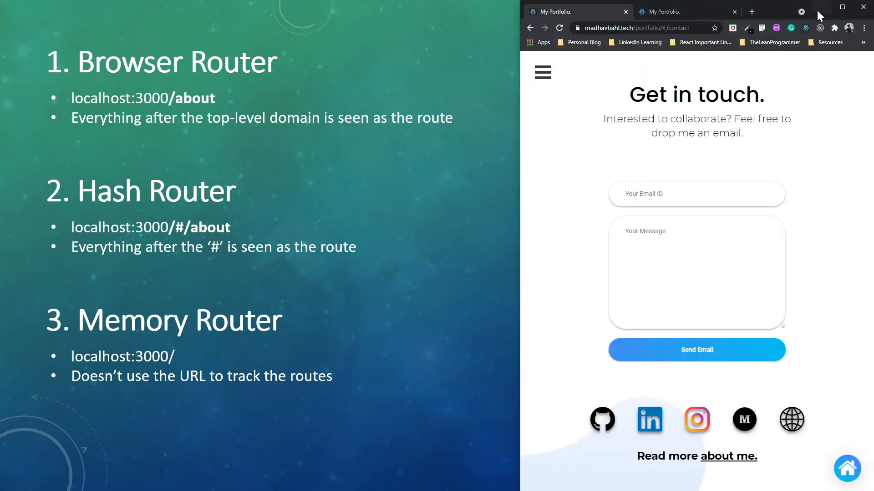
- Maximize Chrome and select the deployed portfolio's #/contact address
left_click(842, 8)
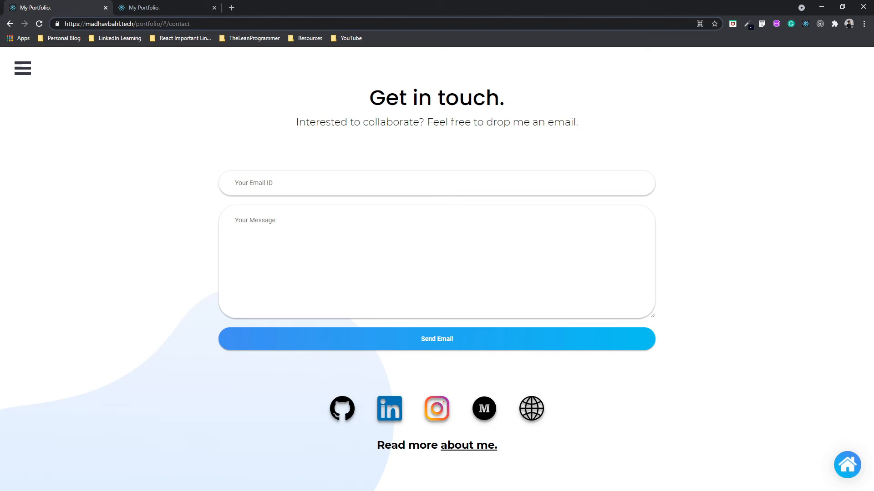
double_click(178, 23)
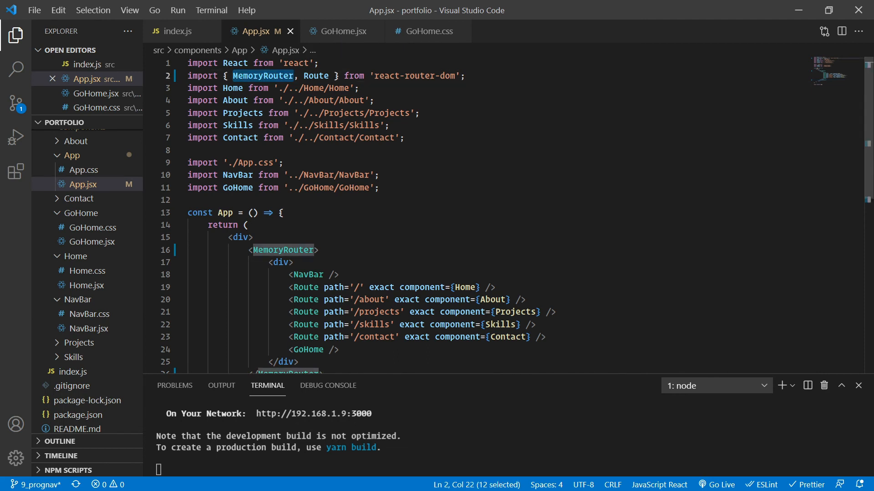
- Start retyping the MemoryRouter import as HashRouter
type("HashRo")
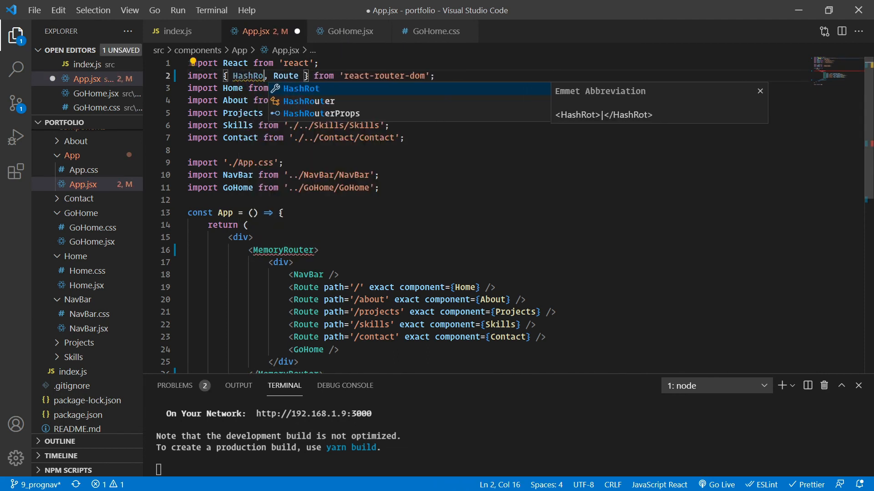